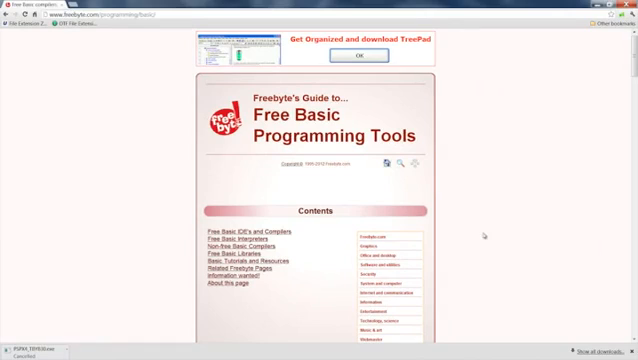
mouse_move(480, 188)
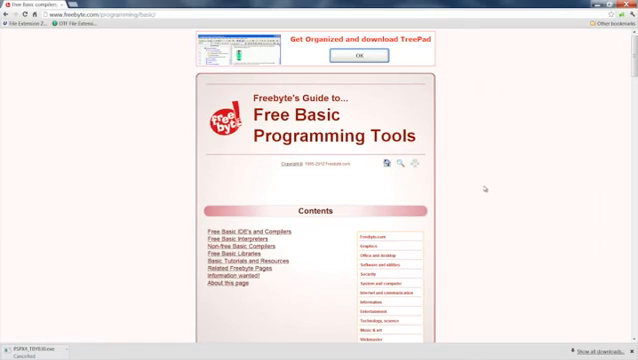
mouse_move(480, 188)
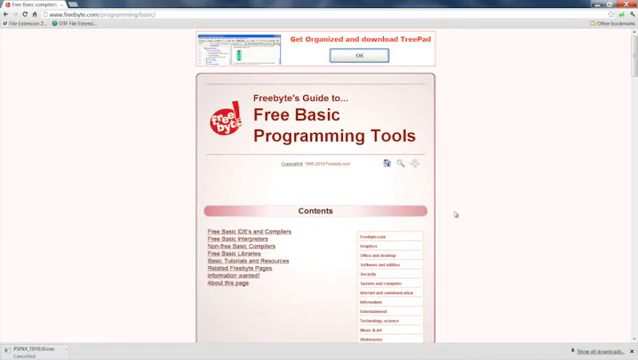